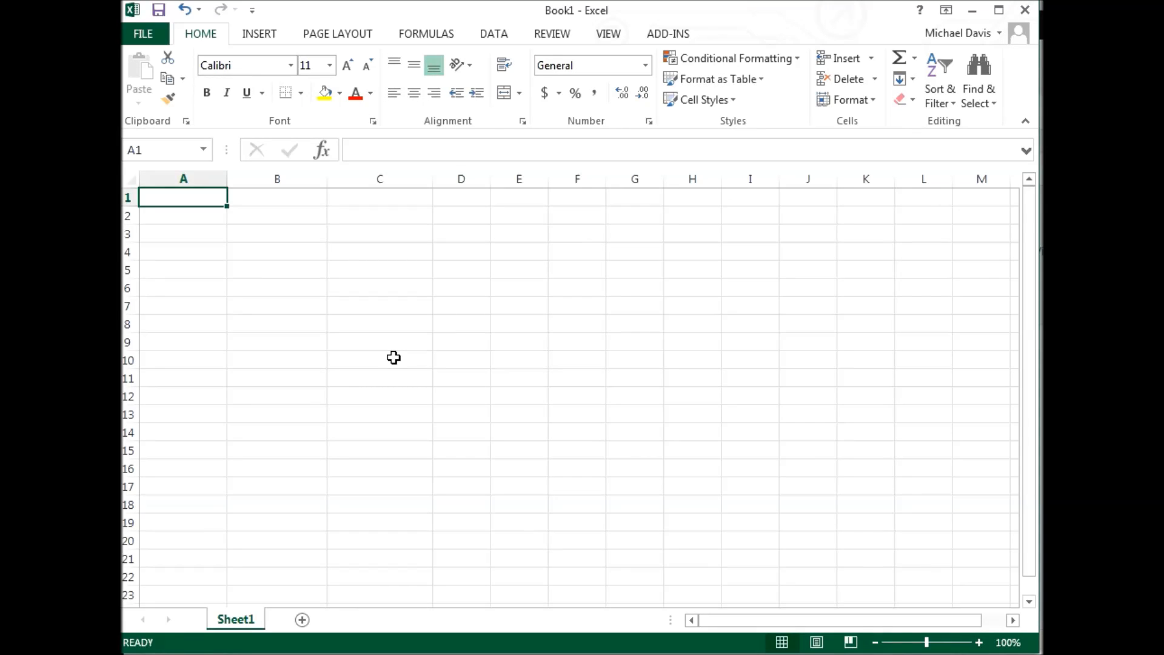
{"action": "mouse_move", "coordinate": [267, 224]}
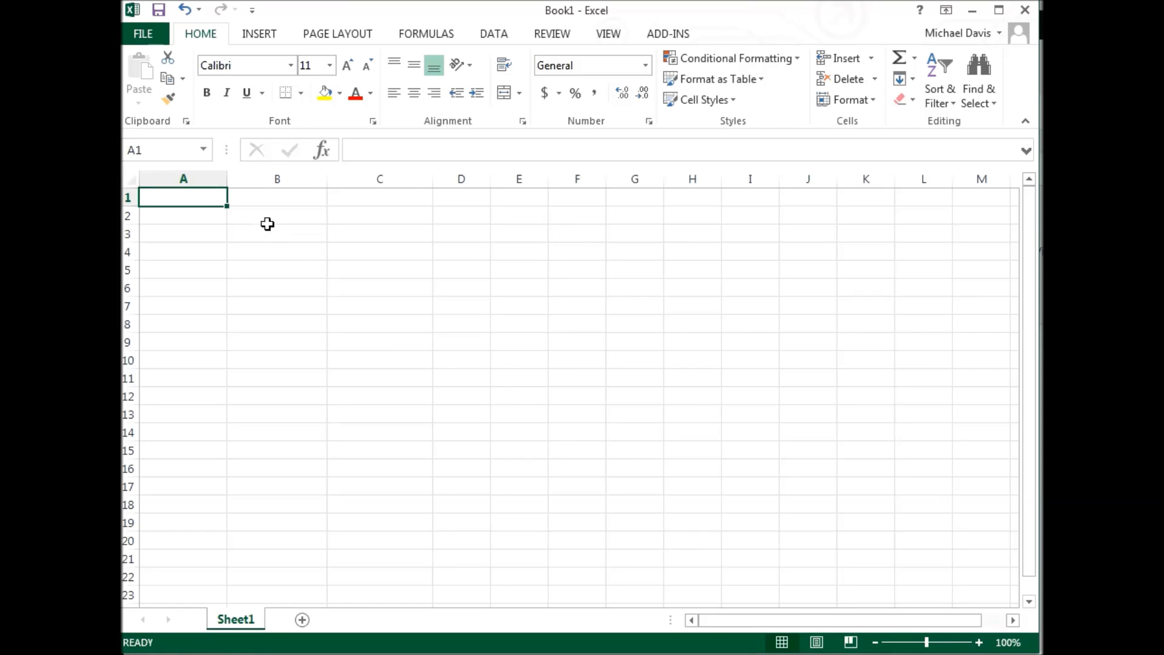
{"action": "mouse_move", "coordinate": [202, 201]}
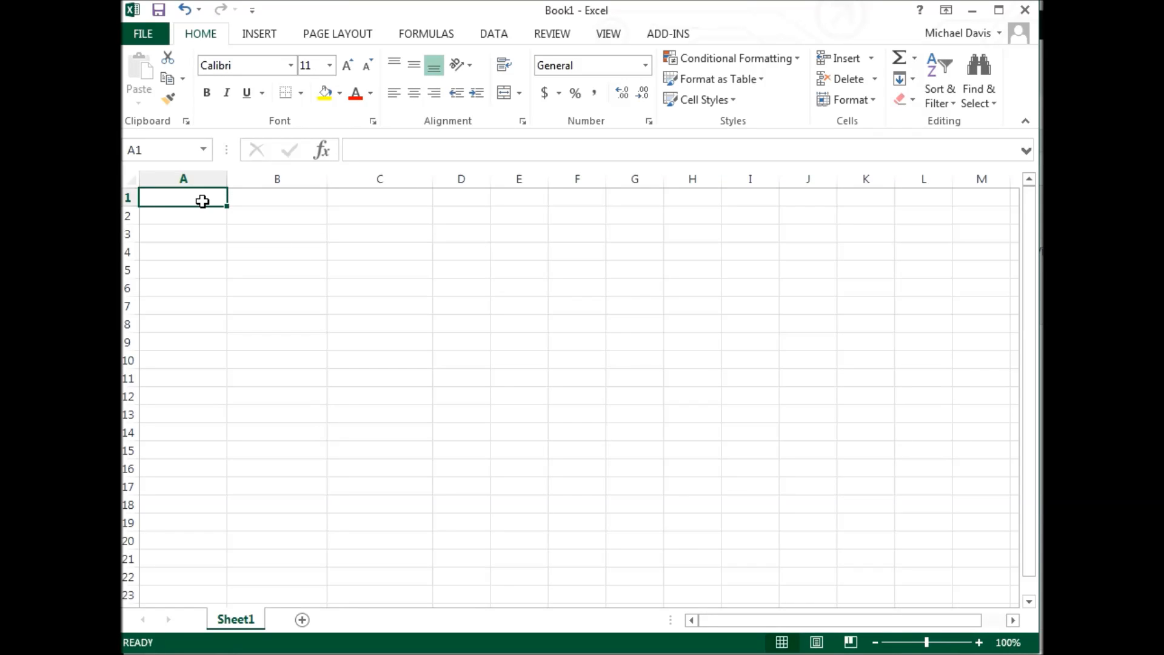
Enter headers Concentration and Absorbance, then concentrations 1.5e-3, 3e-3, 4.5e-3, 6e-3 in A2:A5.
{"action": "type", "text": "Concentration"}
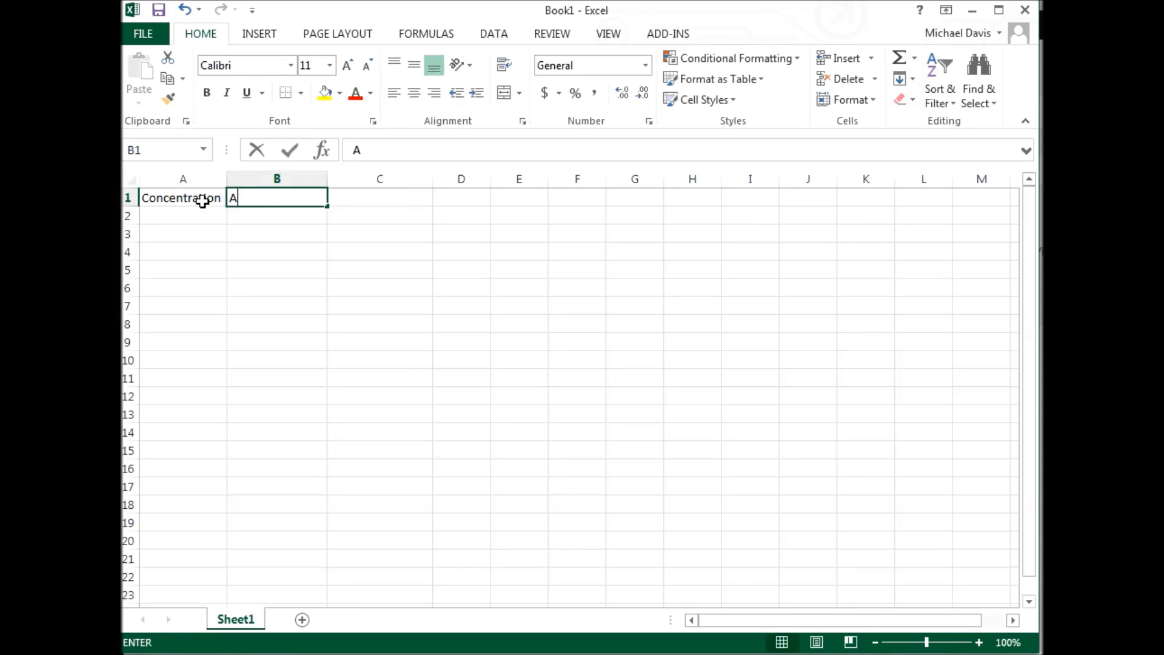
{"action": "type", "text": "bsorbance"}
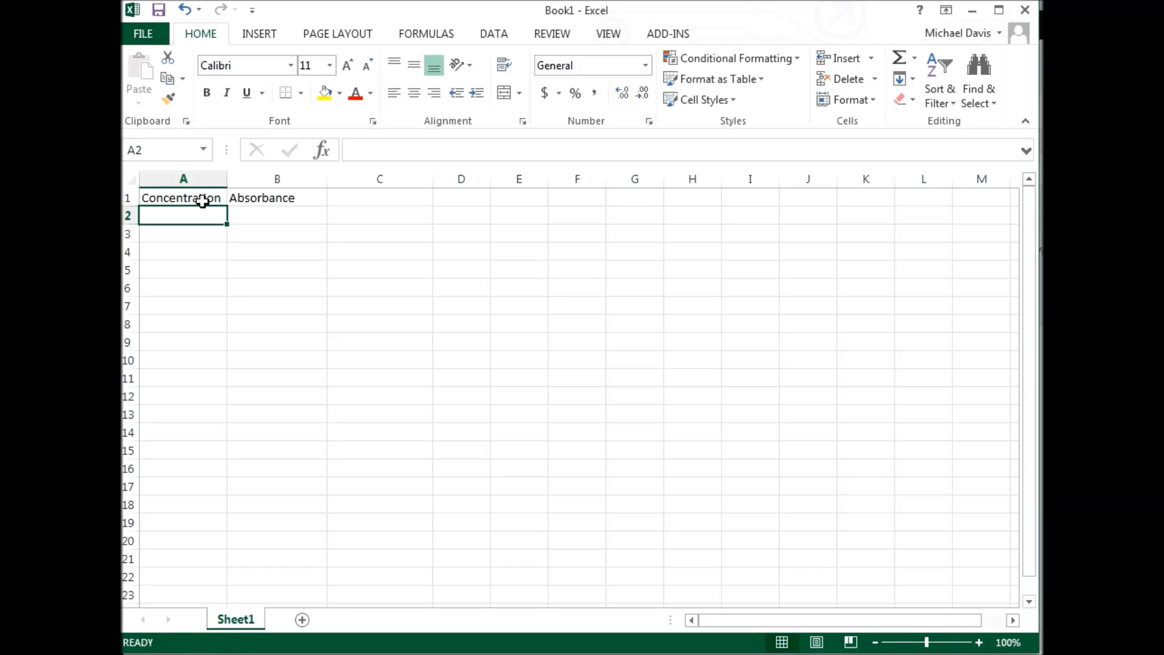
{"action": "type", "text": "1.50E-0"}
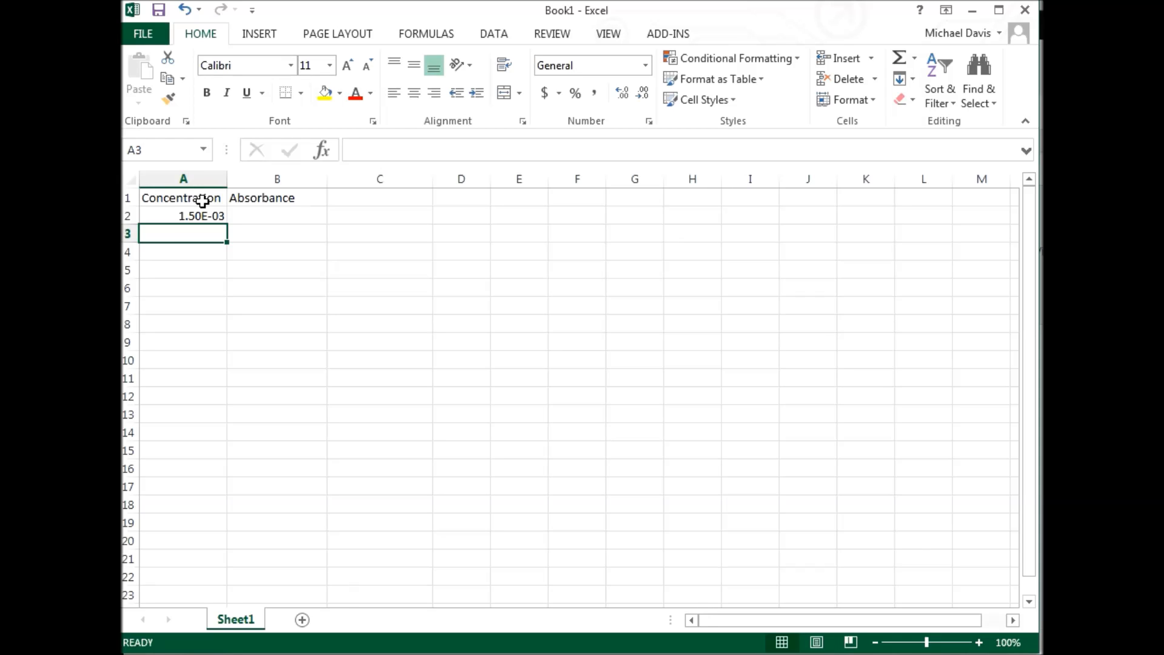
{"action": "type", "text": "3e-3"}
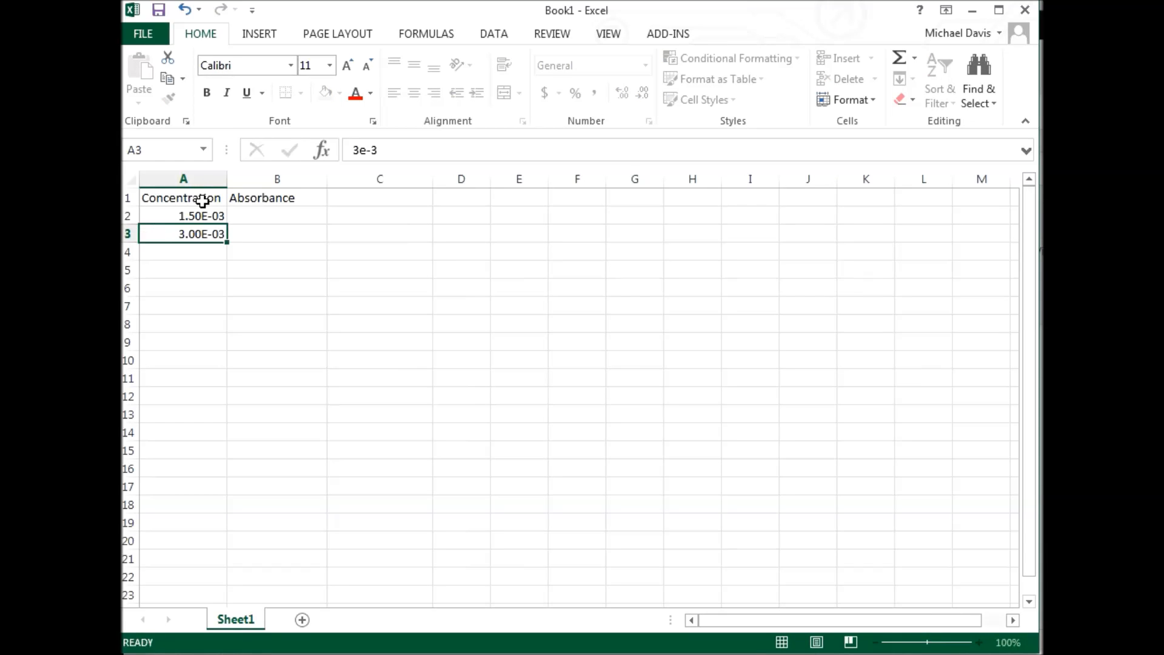
{"action": "type", "text": "4.5e"}
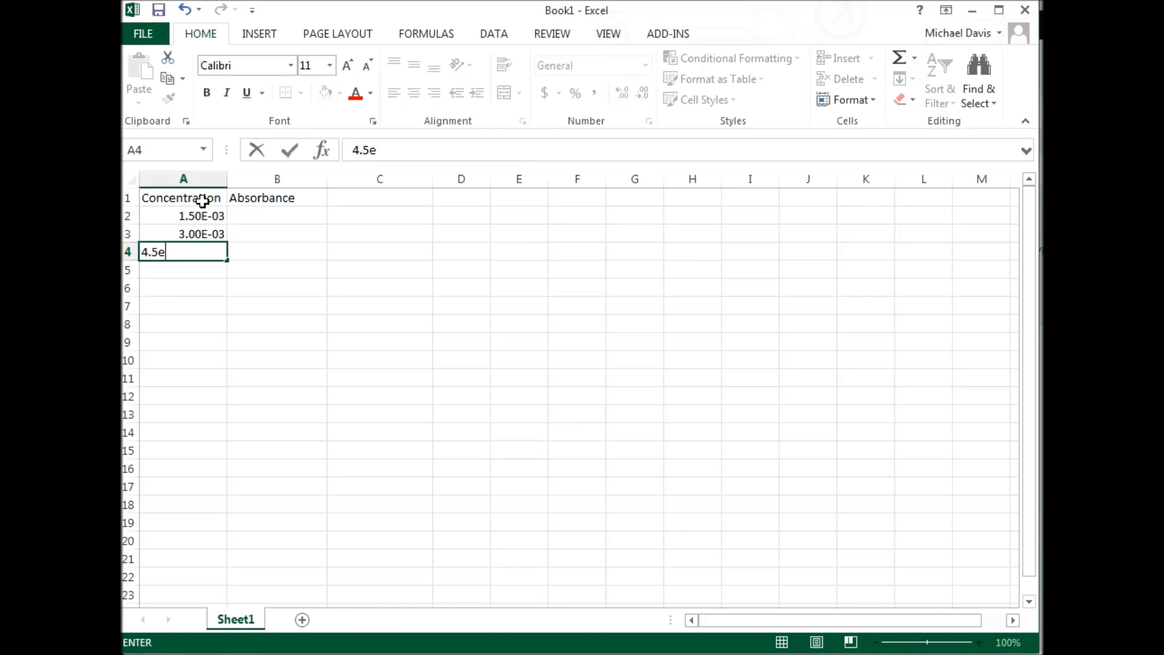
{"action": "type", "text": "6.00E-03"}
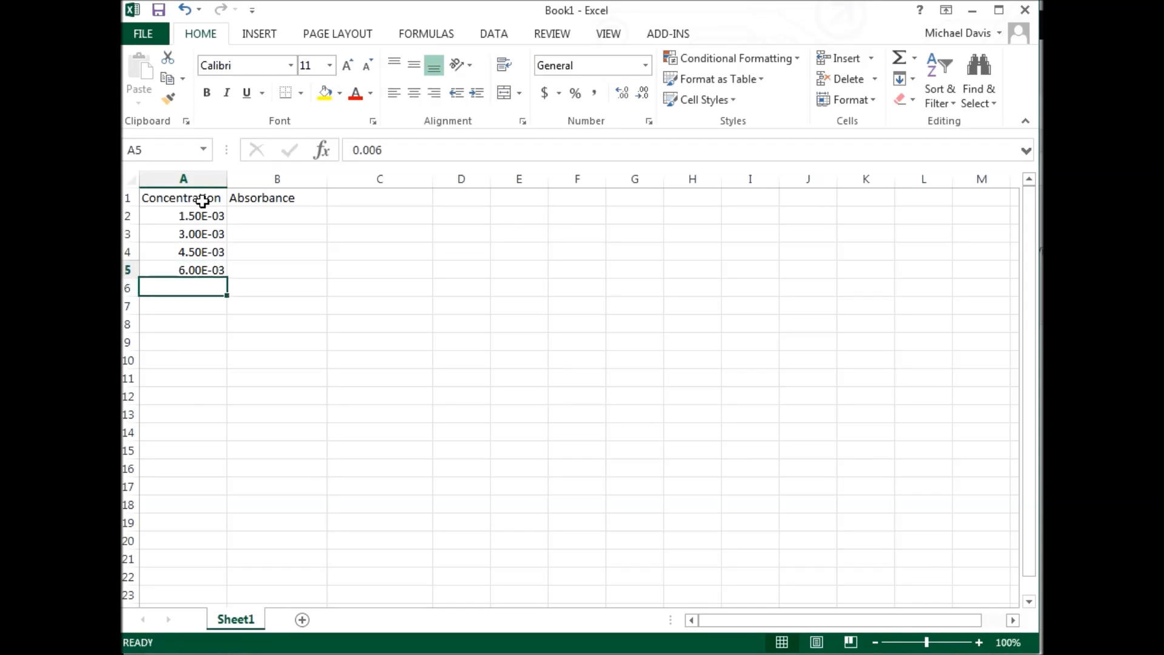
Enter absorbance values 0.215, 0.445, 0.627 and 0.856 into B2:B5.
{"action": "left_click", "coordinate": [277, 216]}
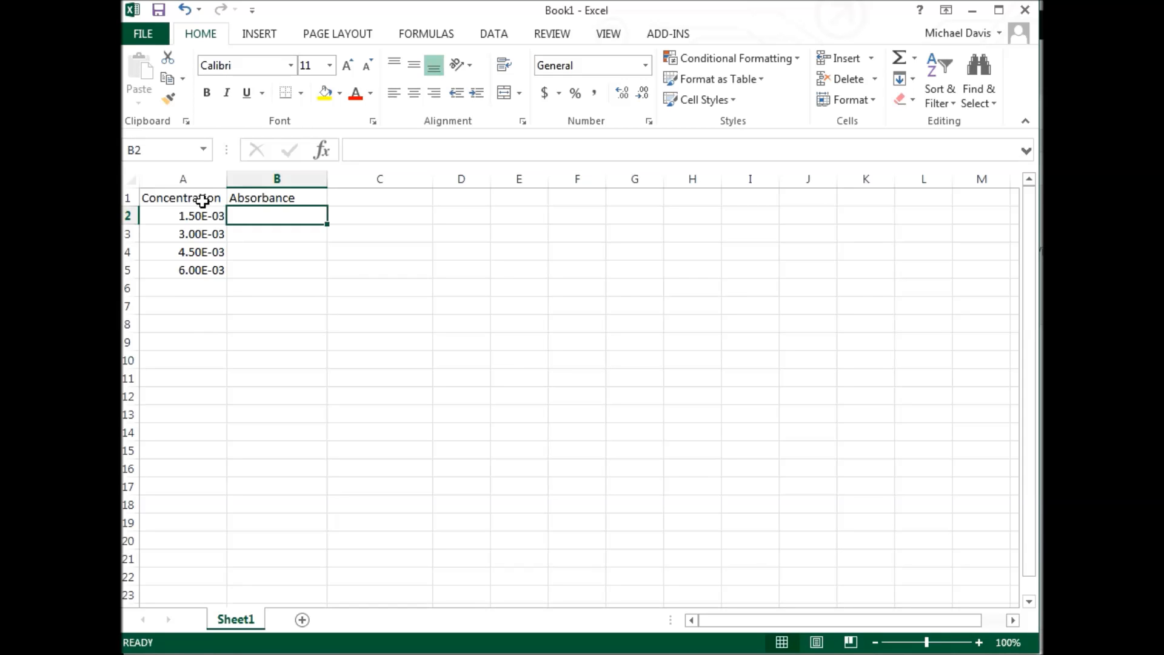
{"action": "type", "text": "0.25"}
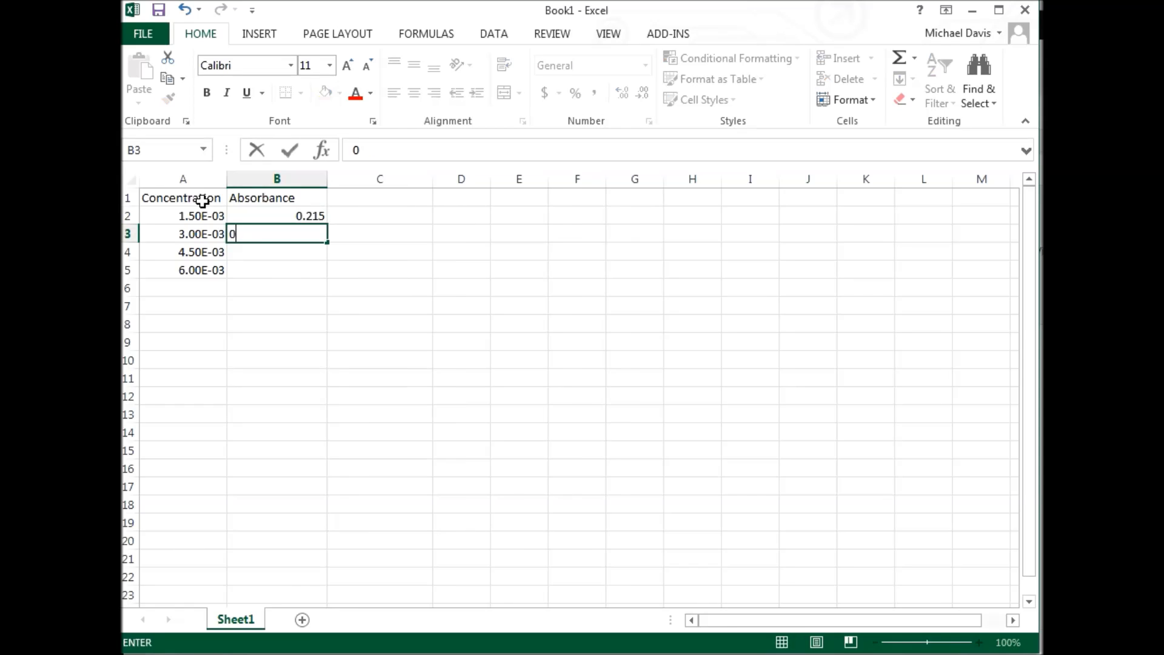
{"action": "type", "text": ".445"}
{"action": "left_click", "coordinate": [277, 252]}
{"action": "type", "text": "0"}
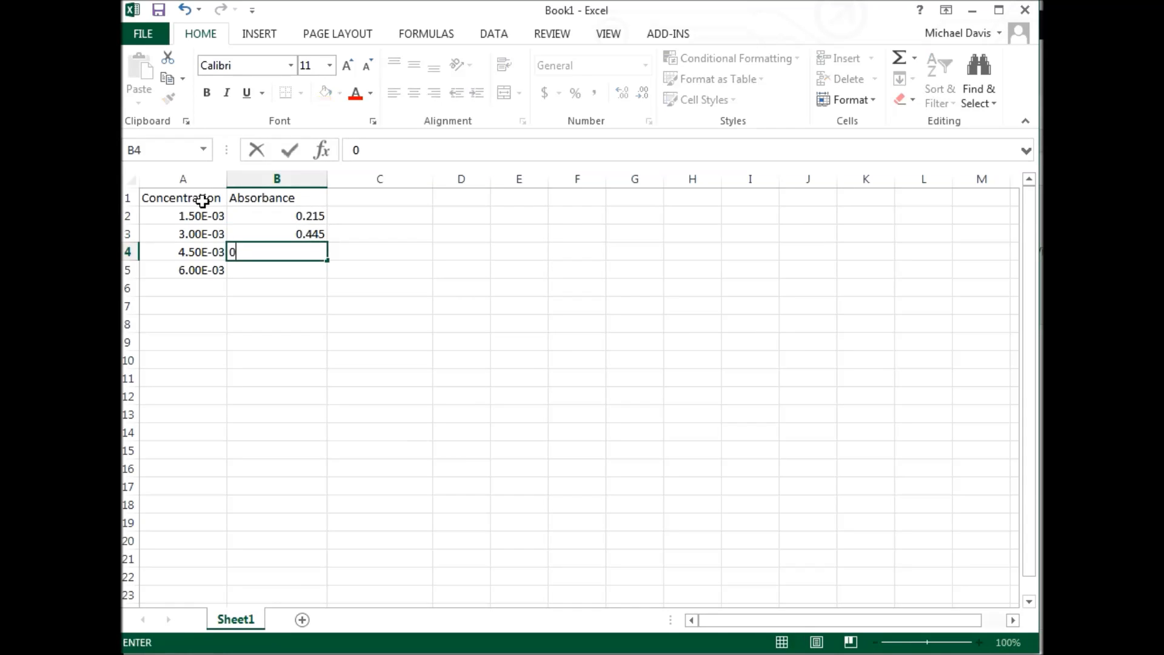
{"action": "type", "text": ".627"}
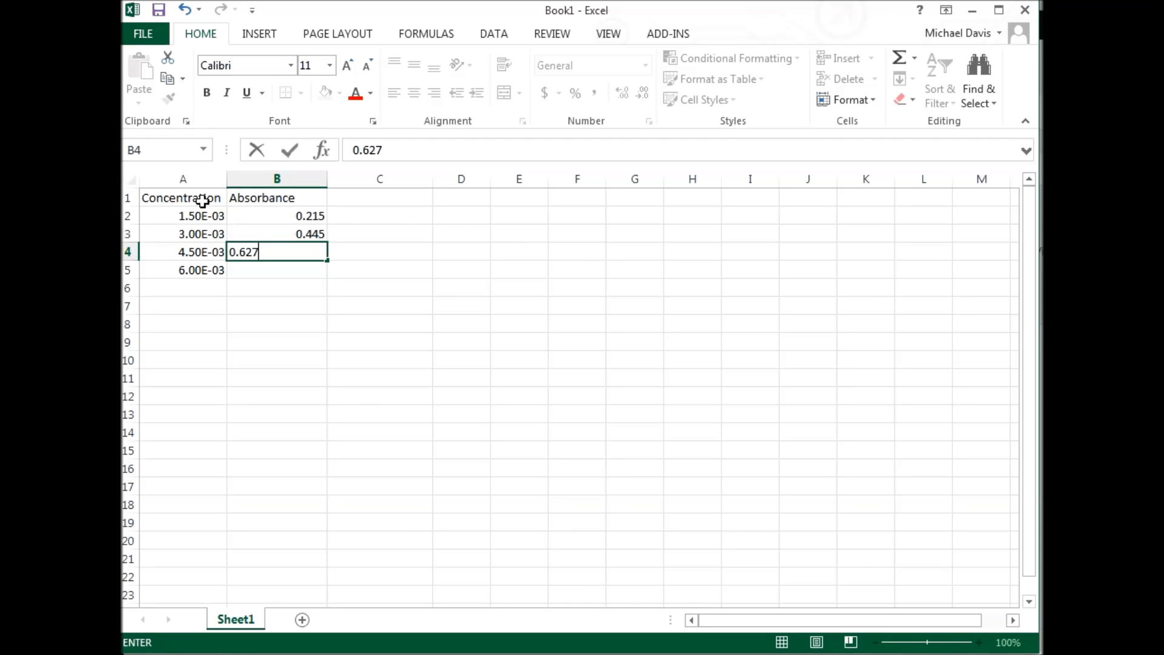
{"action": "type", "text": "0.8"}
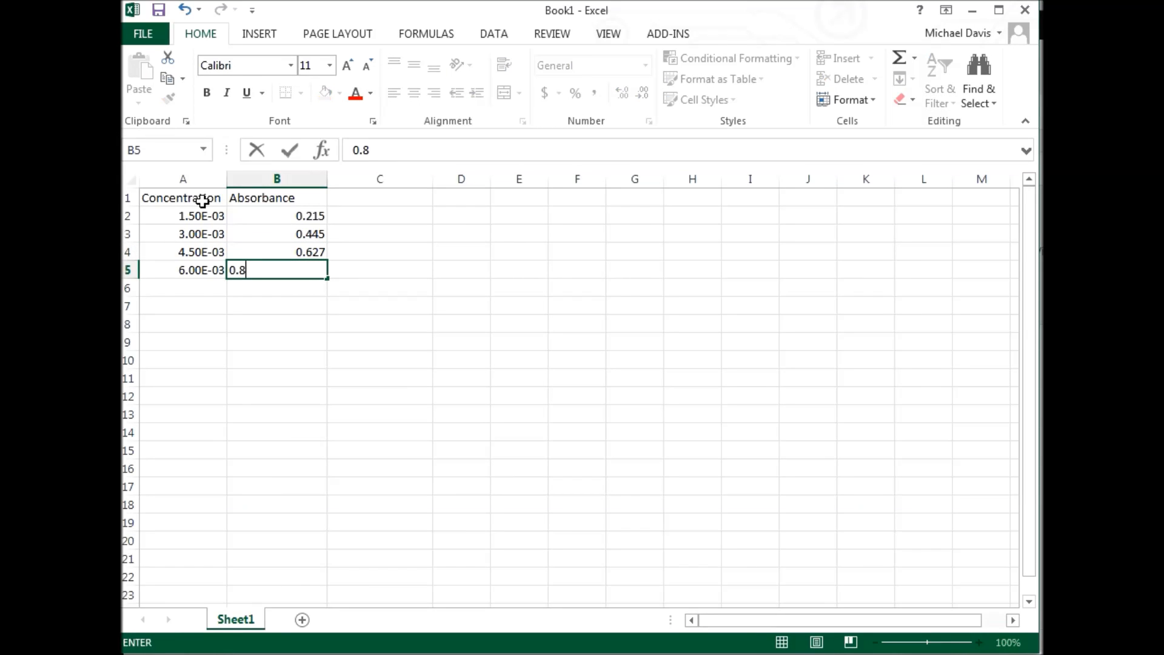
{"action": "type", "text": "56"}
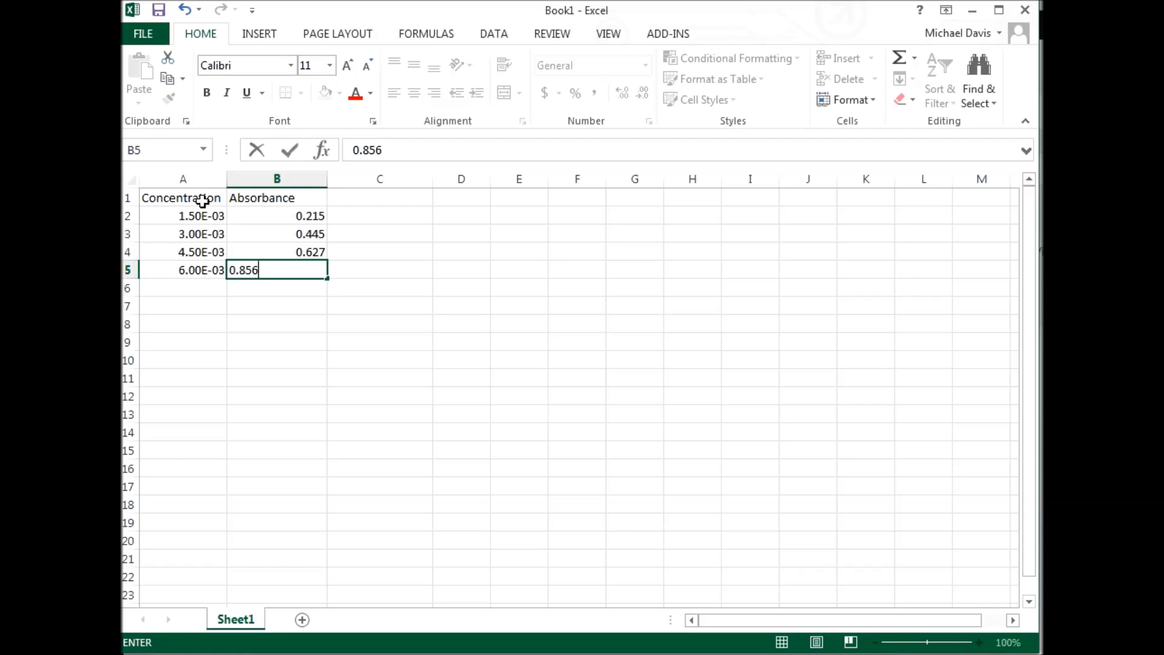
{"action": "key", "text": "enter"}
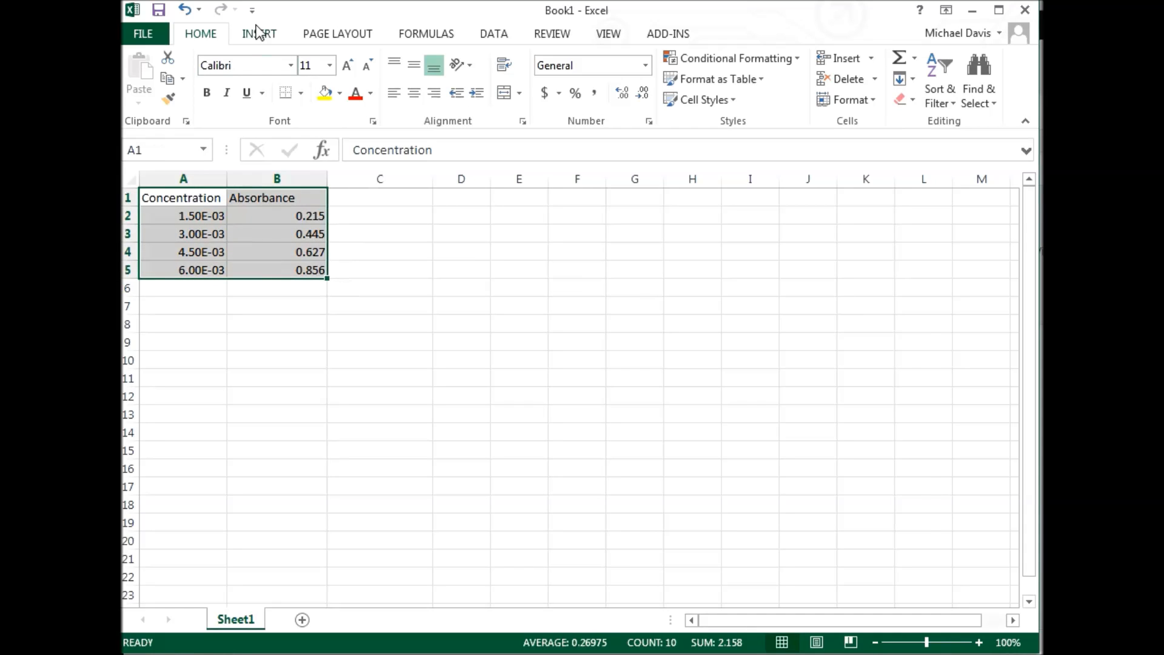
Insert a markers-only scatter chart of the data and title it 'KMnO4 Calibration Curve'.
{"action": "left_click", "coordinate": [259, 34]}
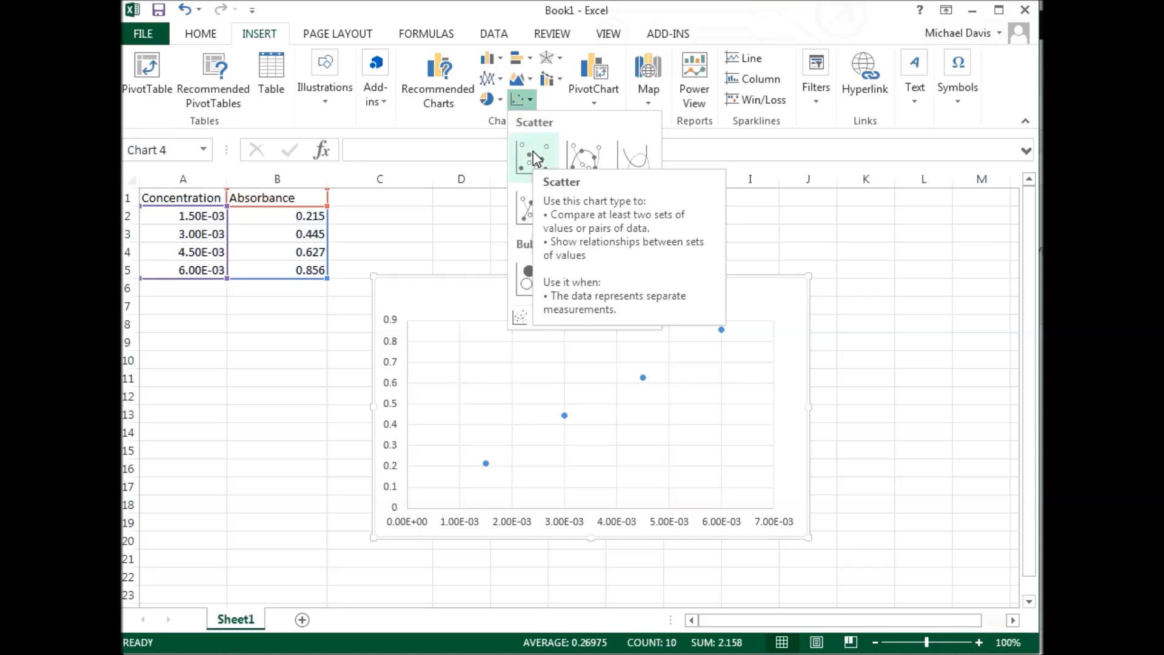
{"action": "left_click", "coordinate": [534, 153]}
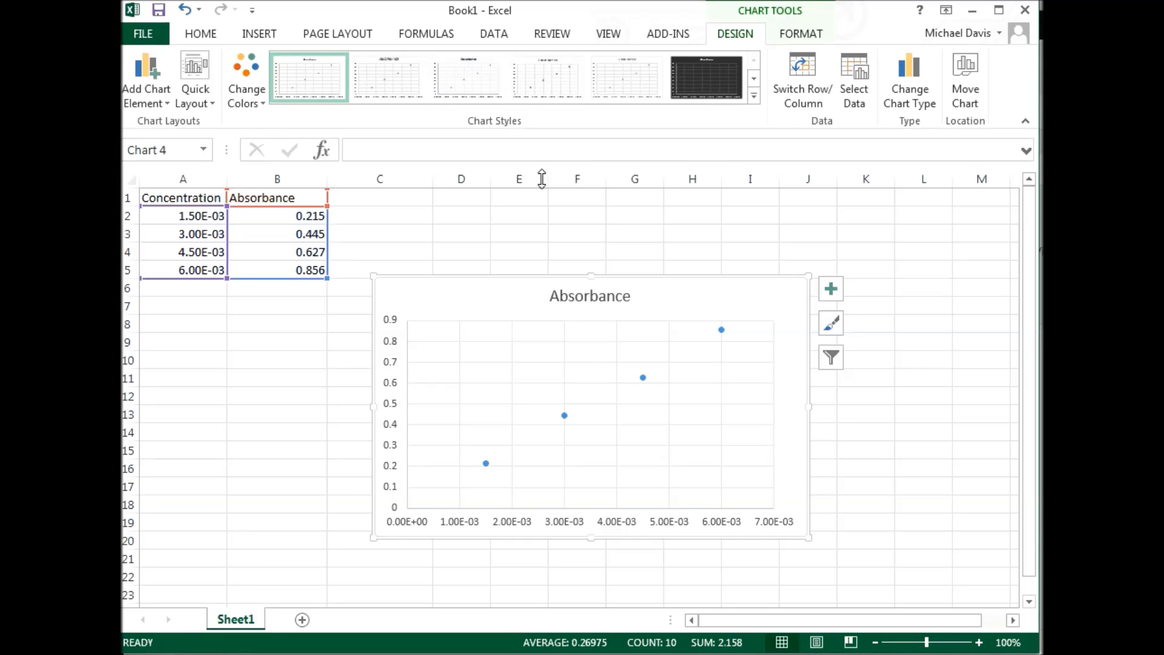
{"action": "left_click", "coordinate": [589, 295]}
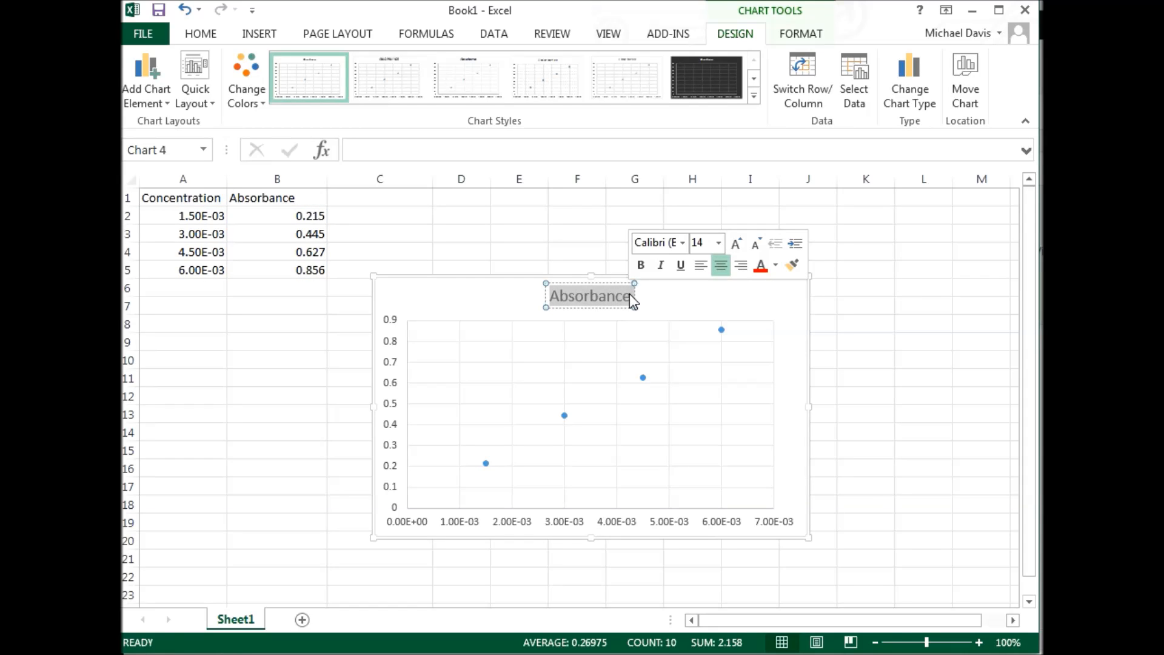
{"action": "type", "text": "KMno"}
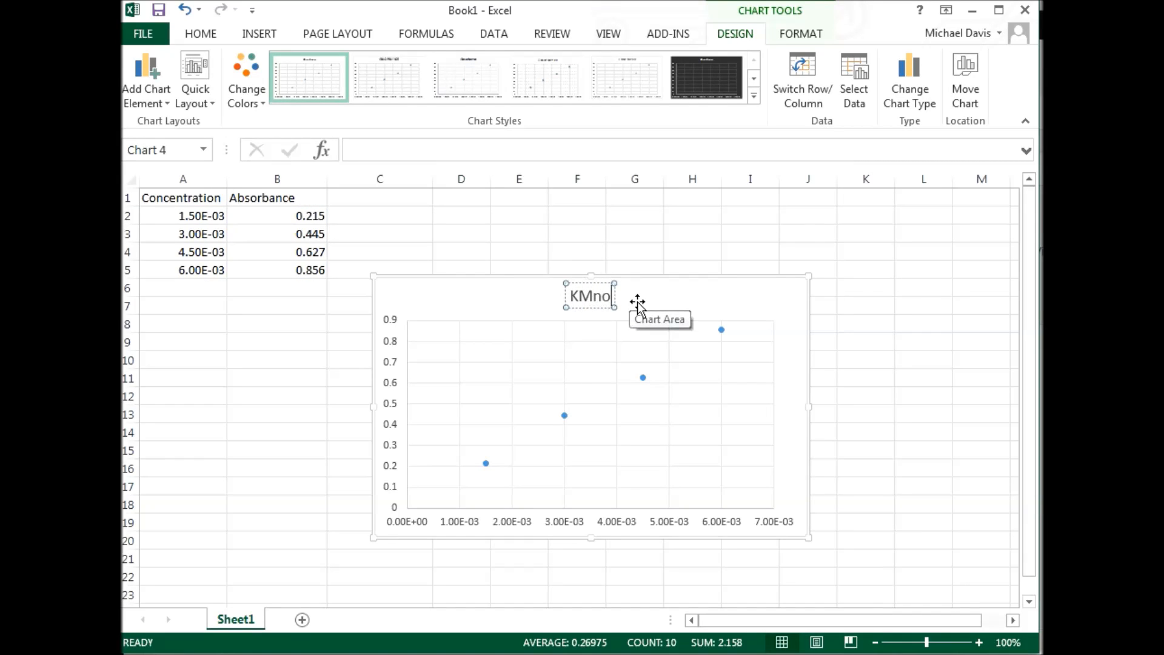
{"action": "type", "text": "O4 Calib"}
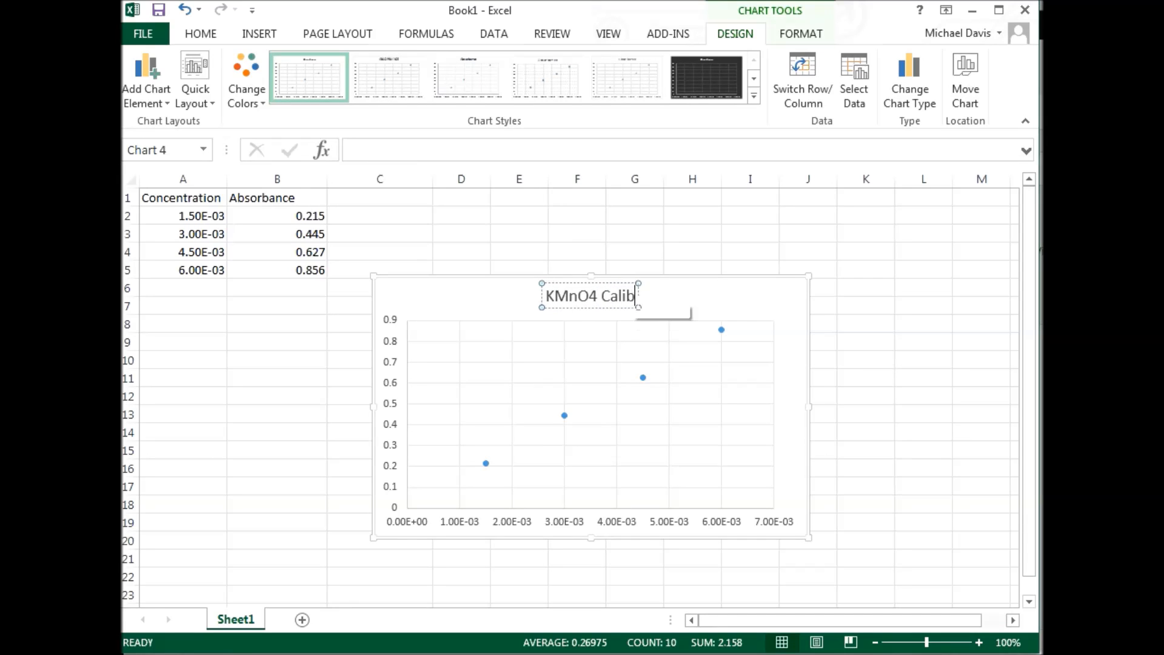
{"action": "type", "text": "ration Curve"}
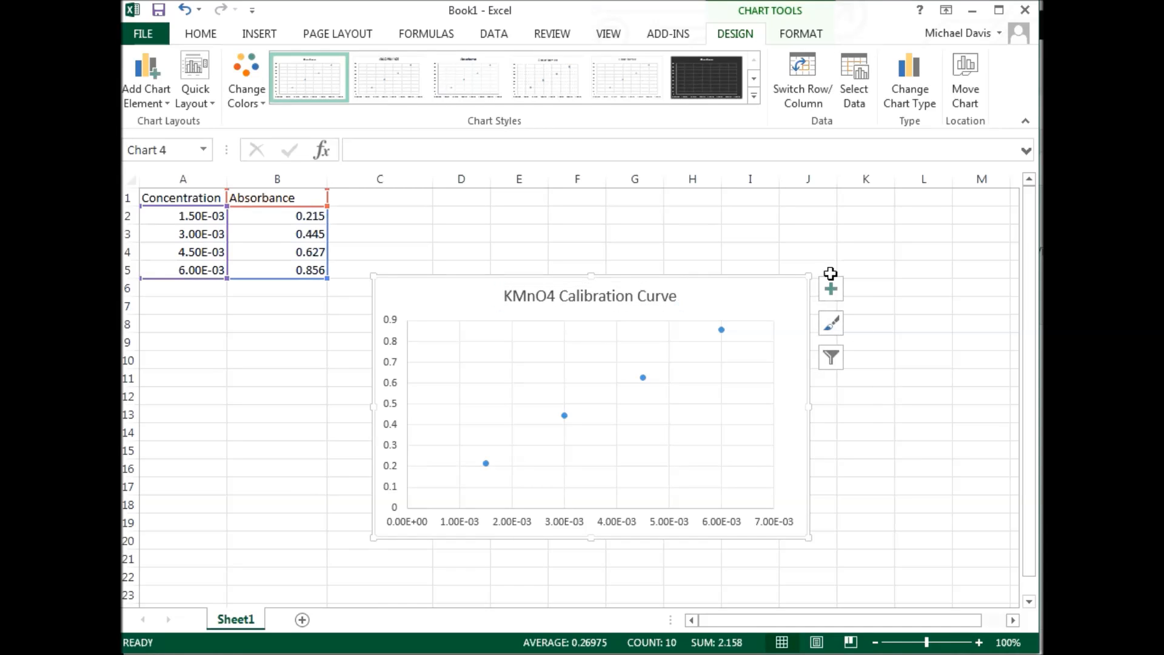
Add axis titles 'Concentration (M)' horizontally and 'Absorbance' vertically to the chart.
{"action": "left_click", "coordinate": [830, 288]}
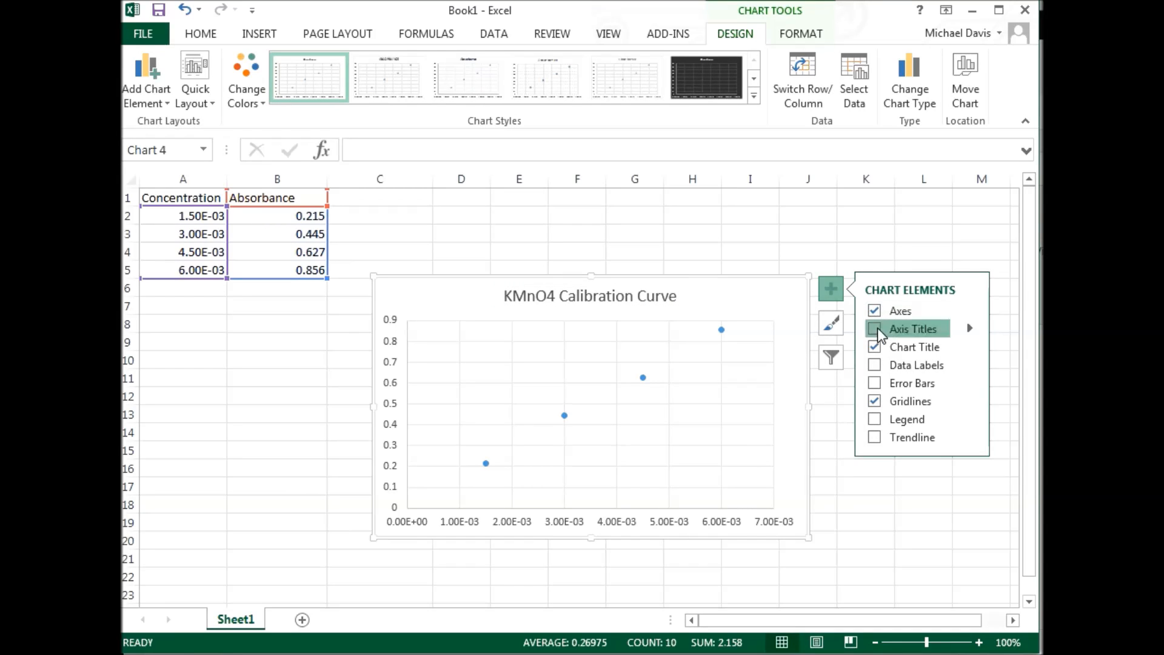
{"action": "left_click", "coordinate": [874, 328]}
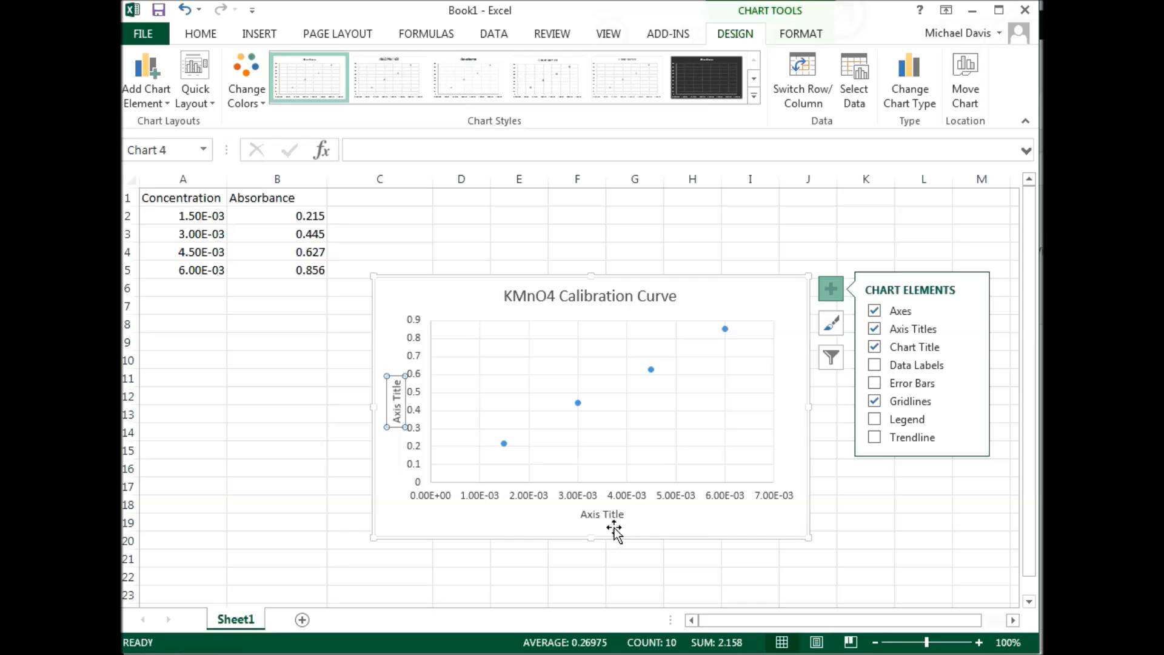
{"action": "left_click", "coordinate": [602, 514]}
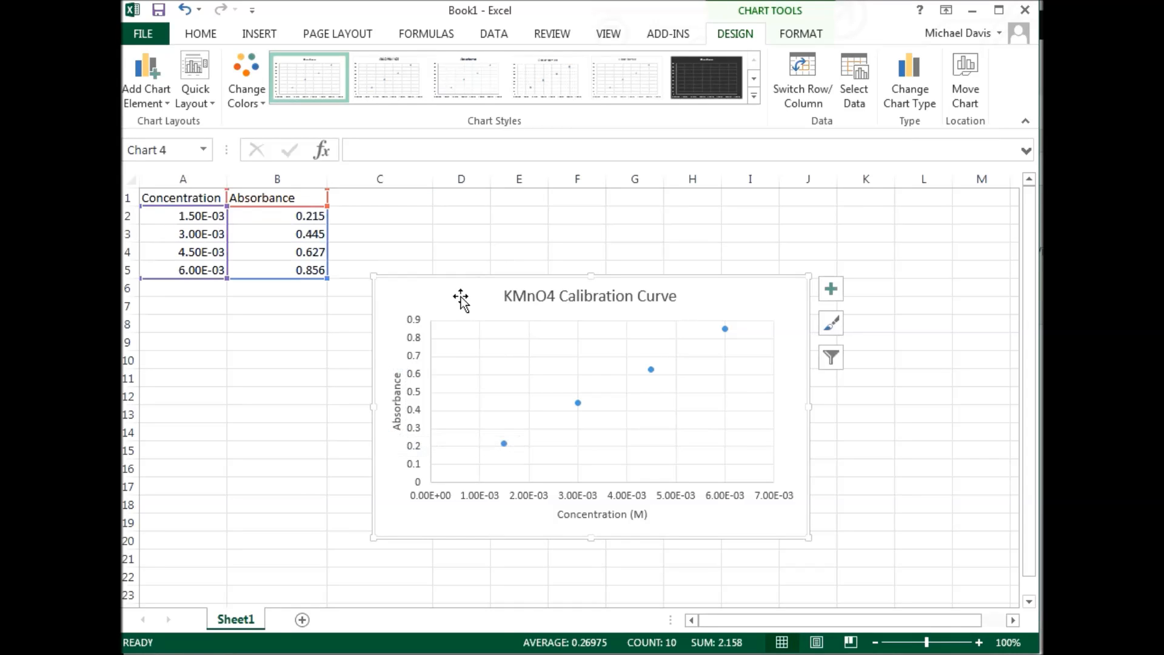
{"action": "mouse_move", "coordinate": [582, 412]}
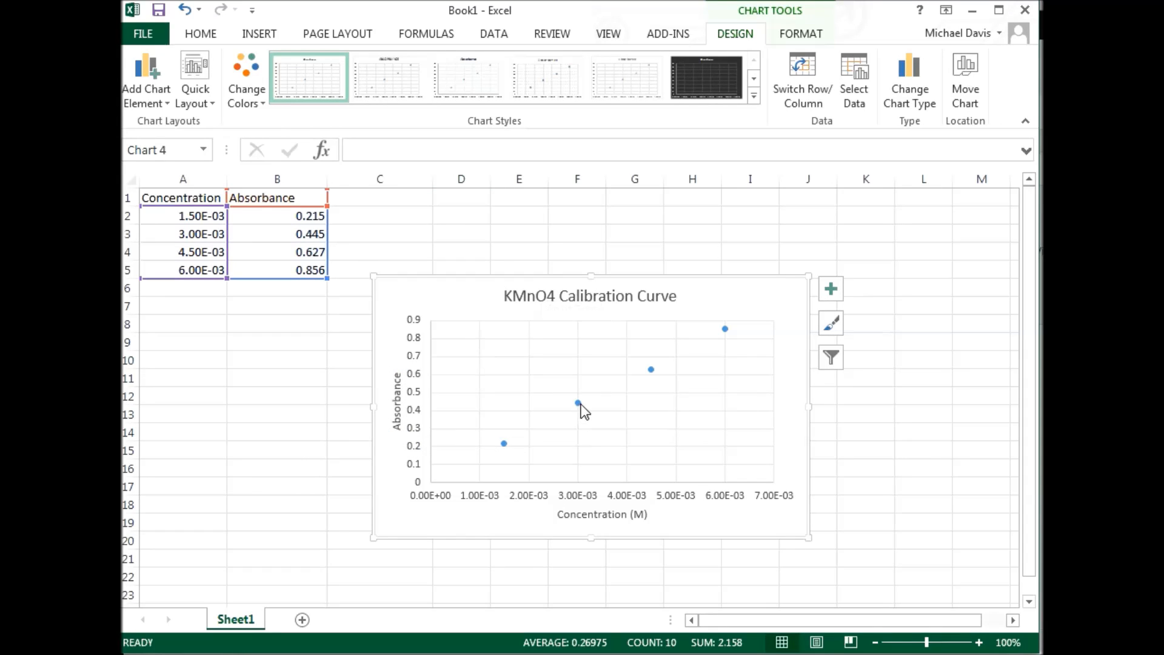
Add a linear trendline displaying y = 140.33x + 0.0095, and reposition the equation label.
{"action": "left_click", "coordinate": [576, 403]}
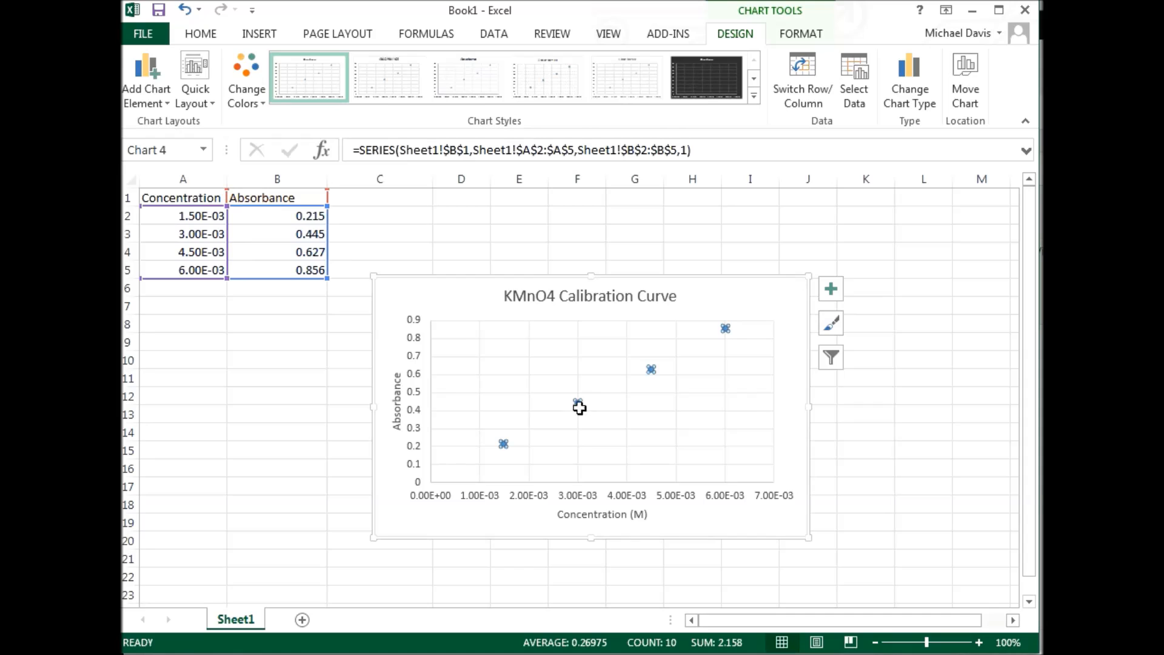
{"action": "right_click", "coordinate": [577, 403]}
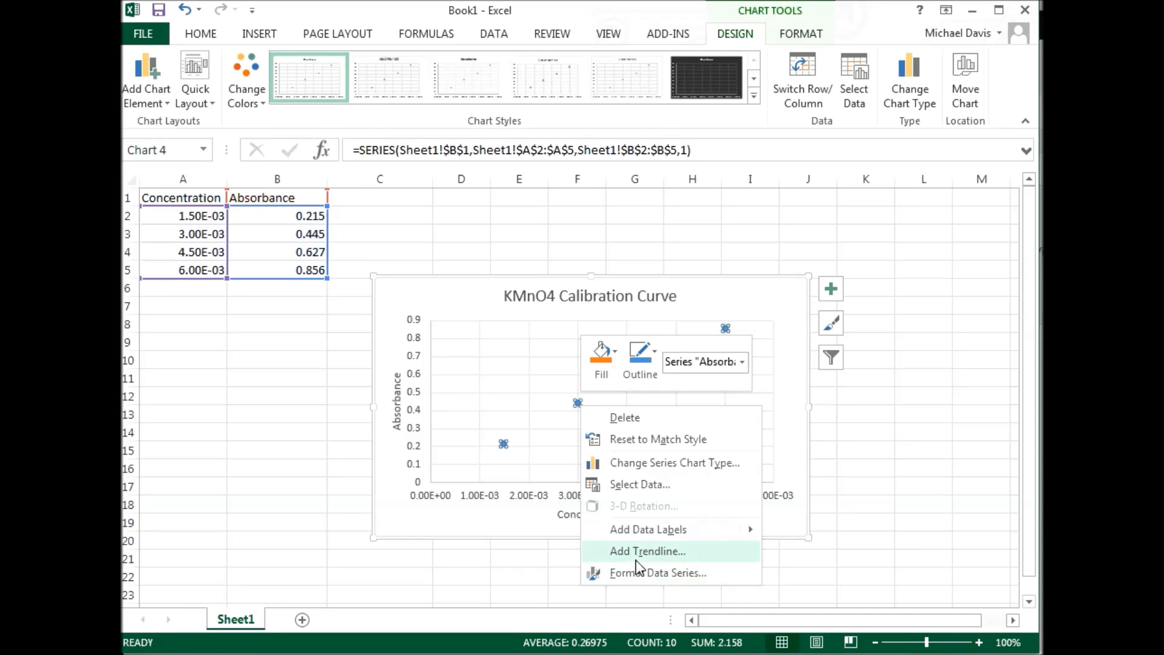
{"action": "left_click", "coordinate": [646, 551]}
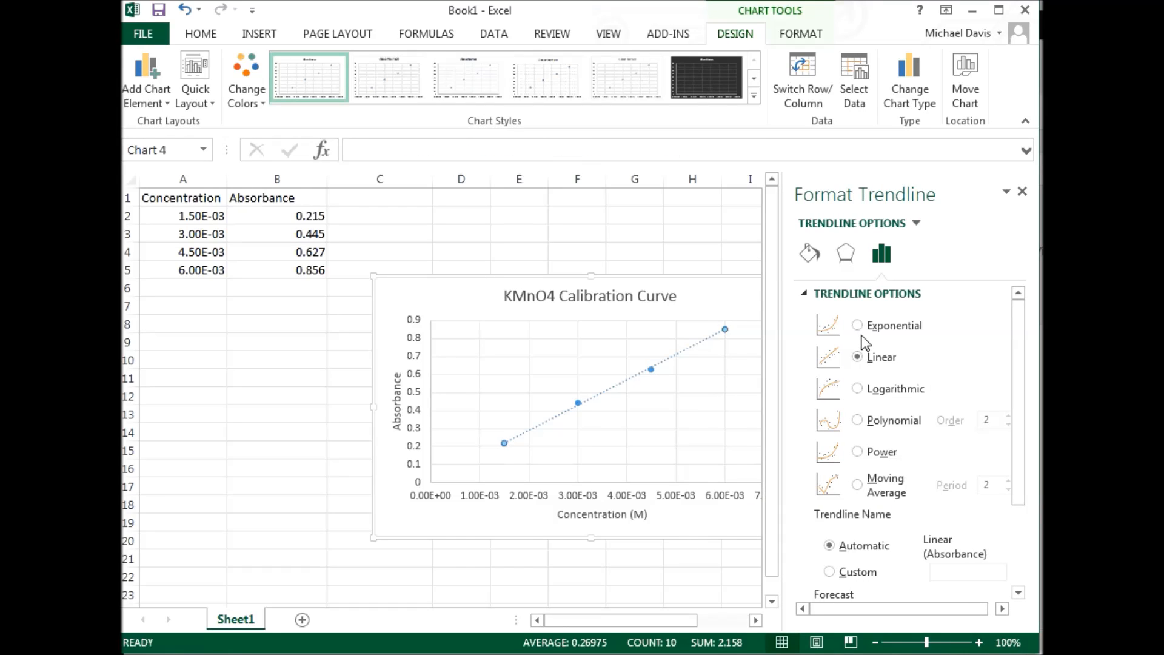
{"action": "scroll", "scroll_direction": "down", "scroll_amount": 3}
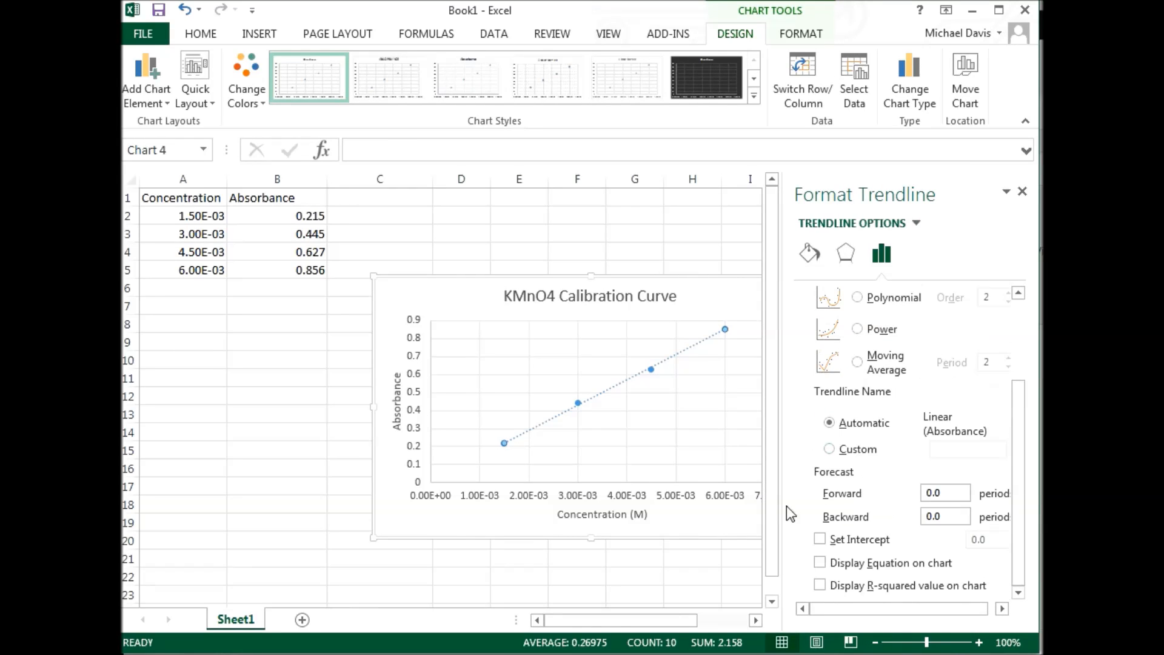
{"action": "left_click", "coordinate": [819, 562]}
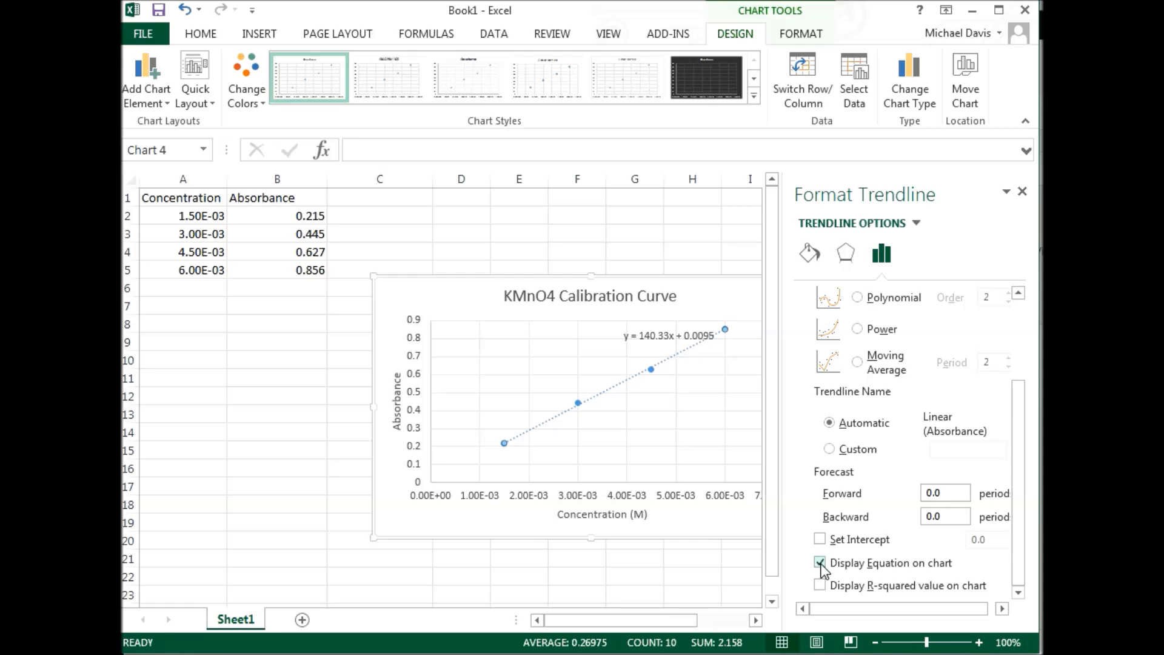
{"action": "left_click", "coordinate": [819, 562]}
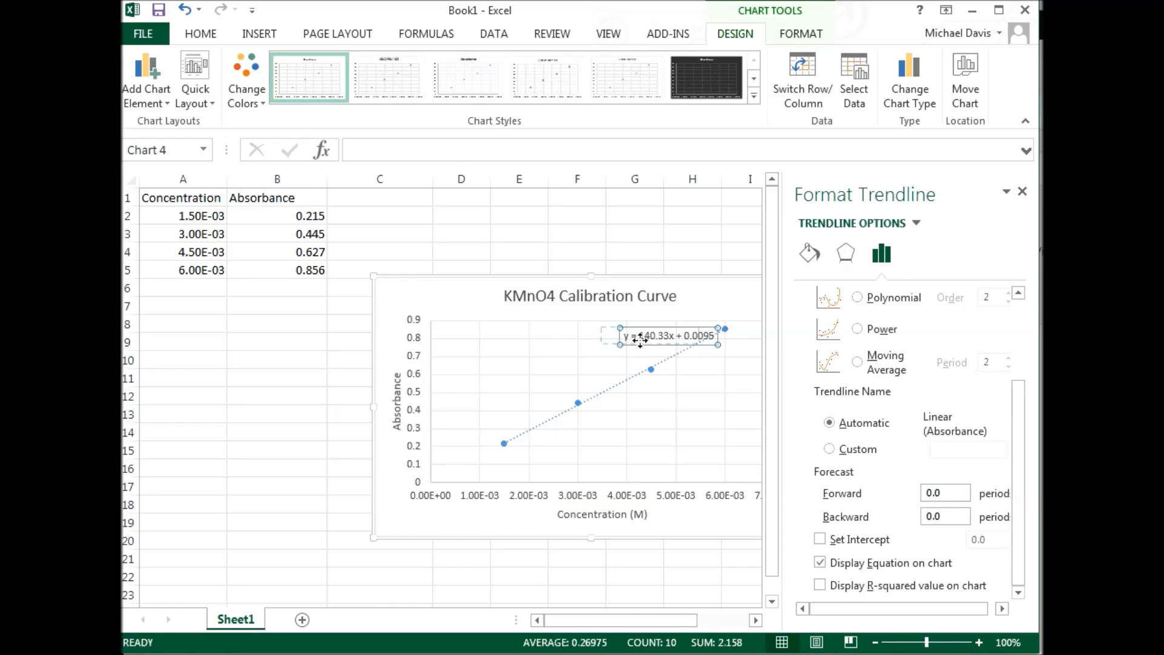
{"action": "left_click", "coordinate": [664, 335]}
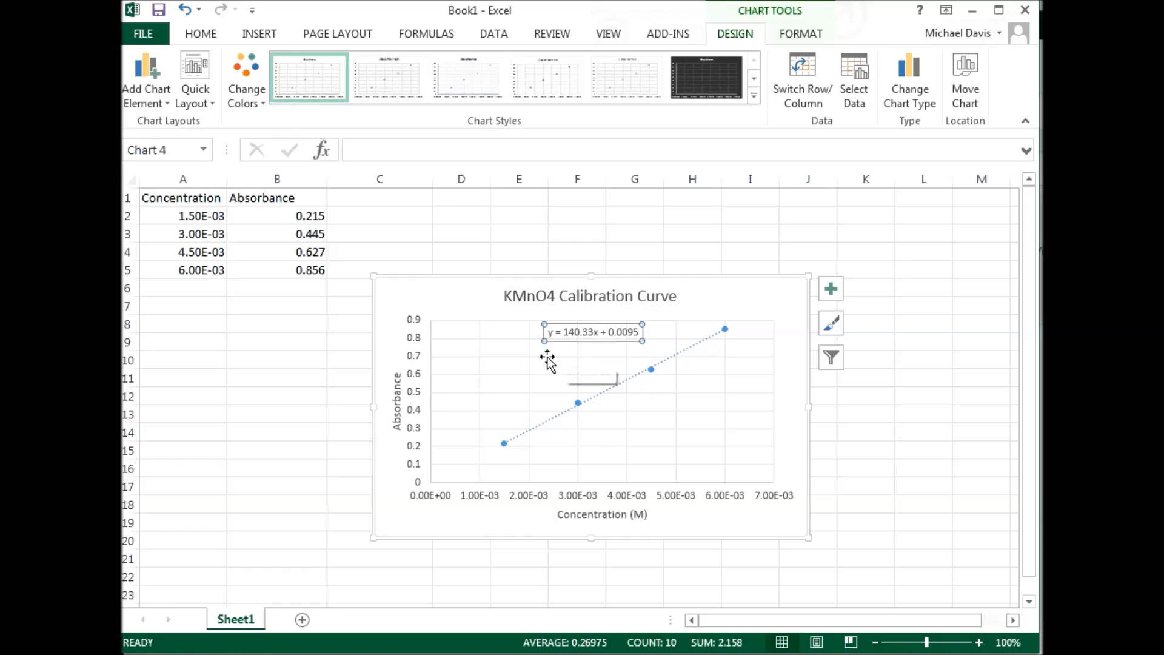
{"action": "left_click", "coordinate": [183, 305]}
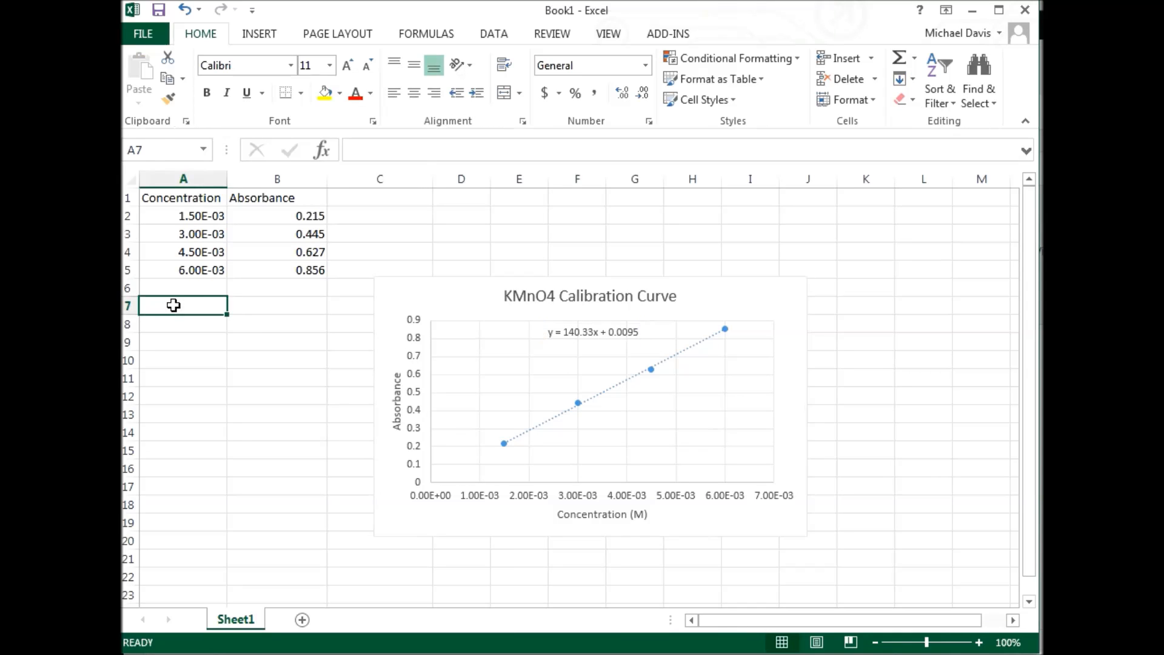
Type 'Unknown' in A7 with absorbance 0.125 in B7.
{"action": "type", "text": "Unknown"}
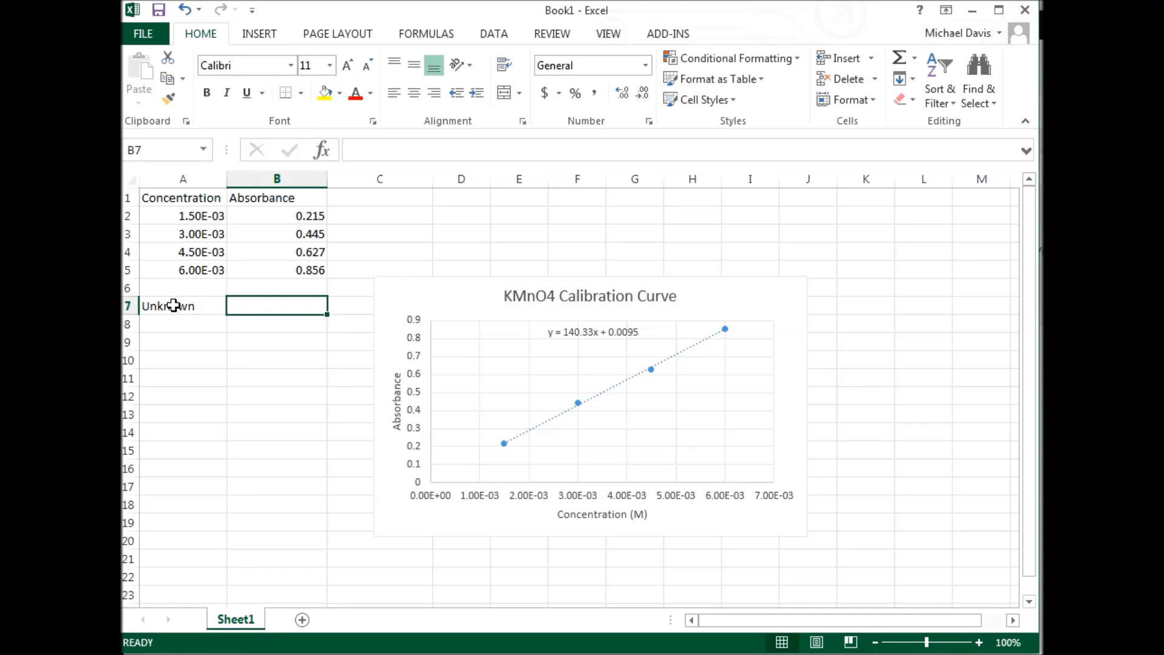
{"action": "type", "text": "0.125"}
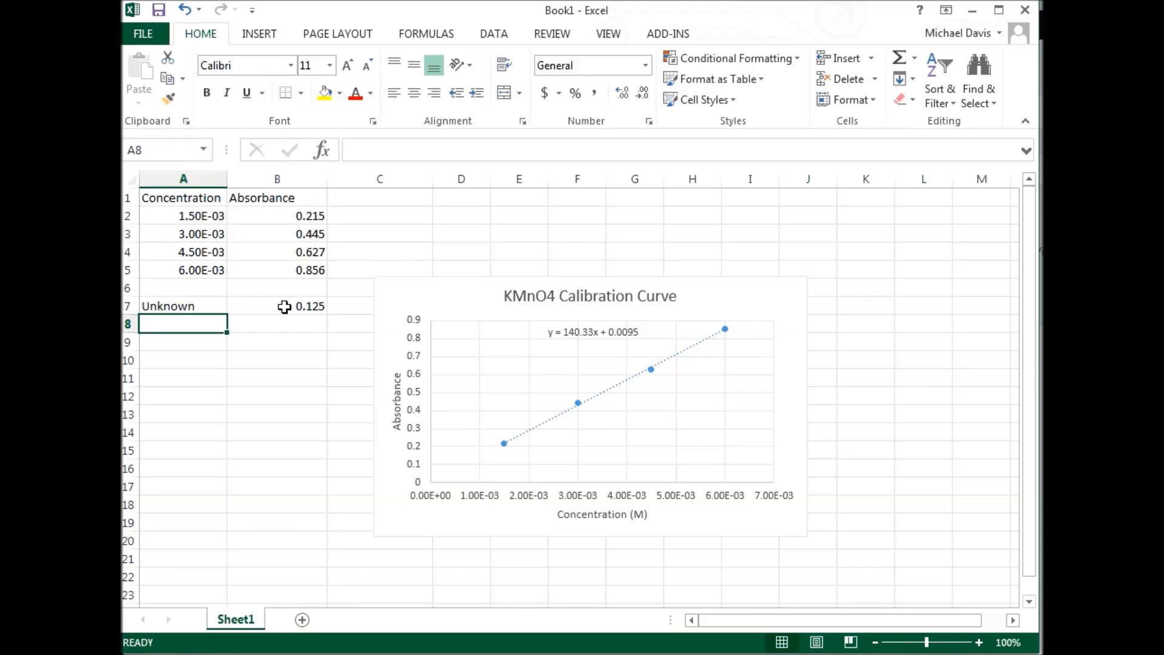
{"action": "left_click", "coordinate": [277, 305]}
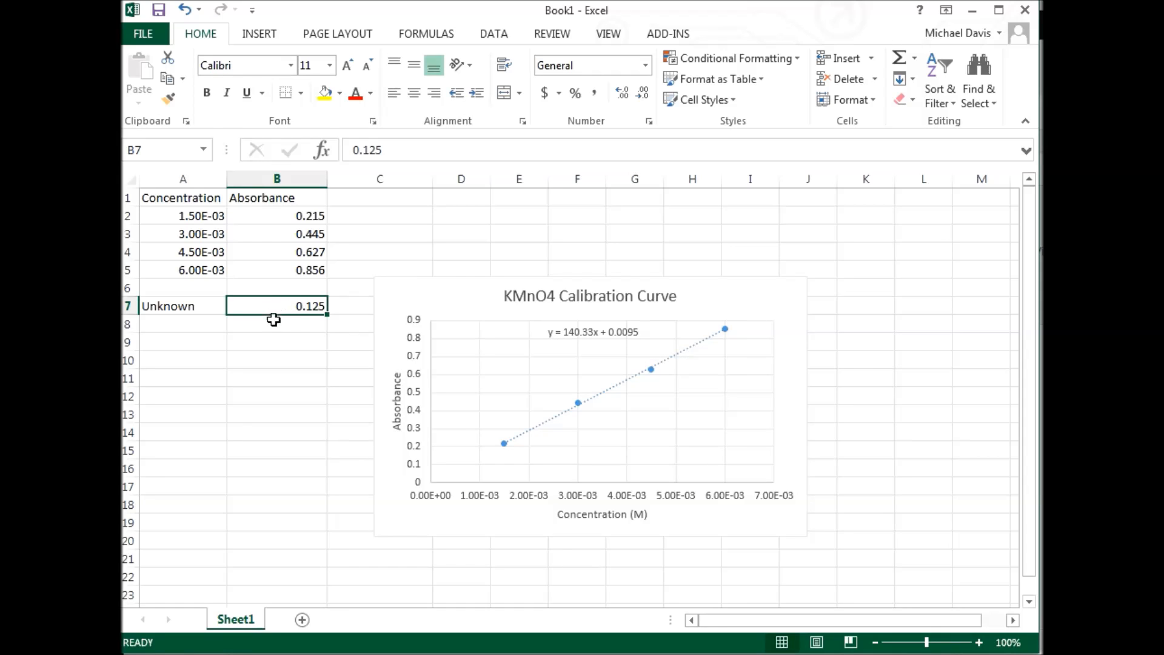
{"action": "mouse_move", "coordinate": [288, 342]}
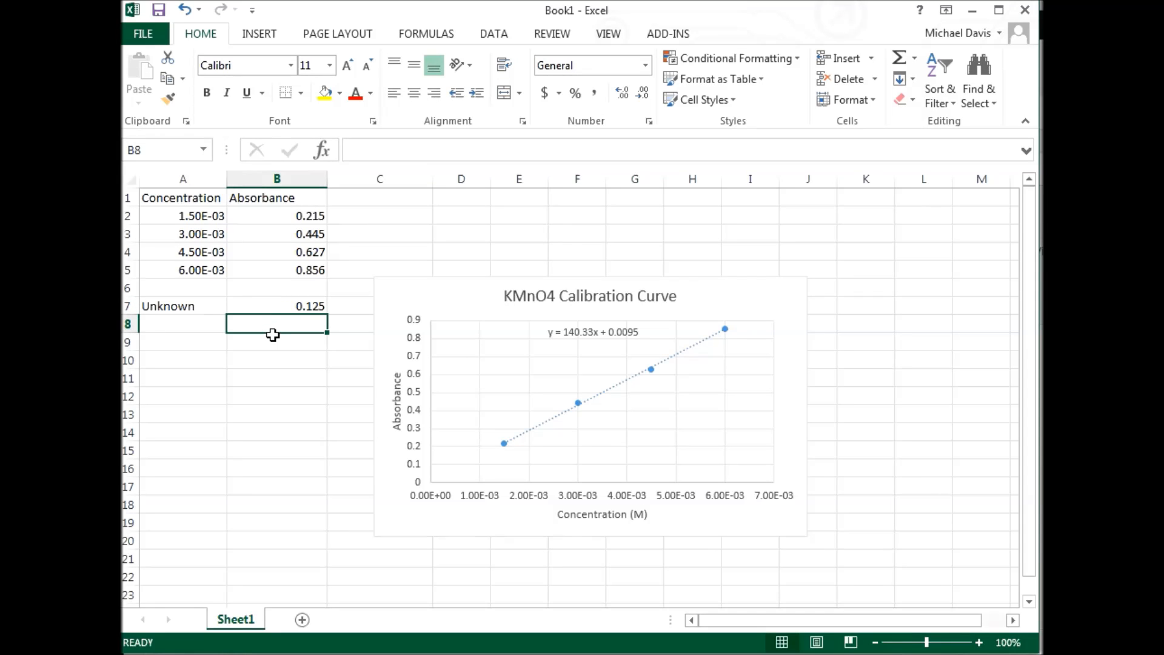
Enter =(0.125-0.0095)/140.33 in B8, then begin a '=10*' formula in B9.
{"action": "type", "text": "=(0.125"}
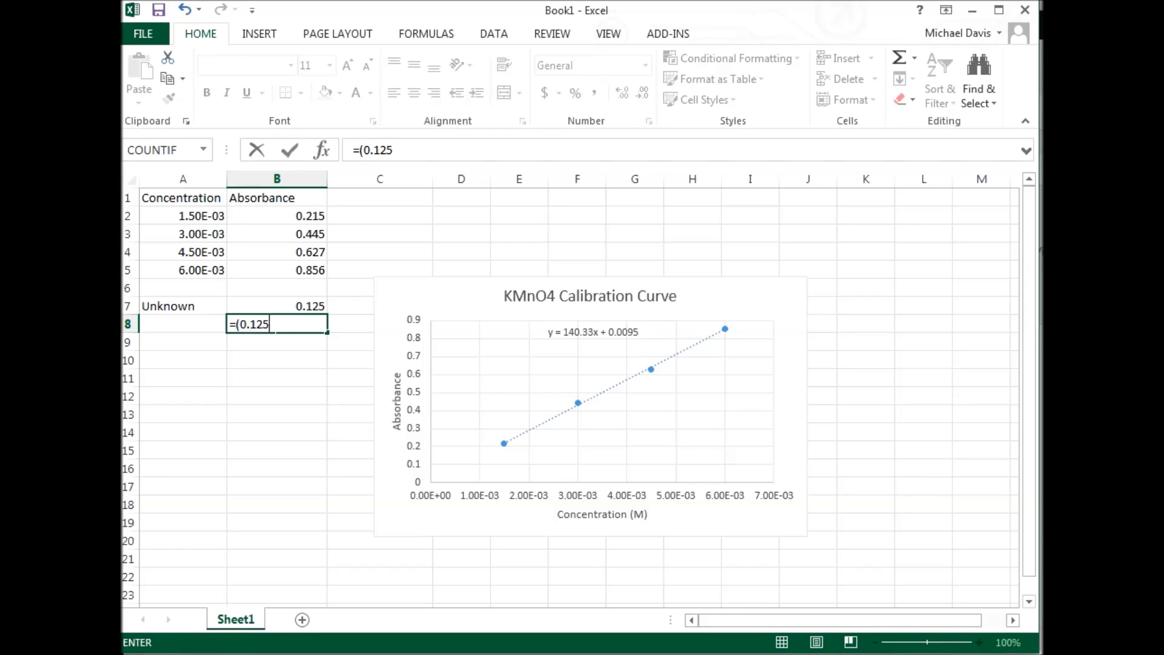
{"action": "type", "text": "-"}
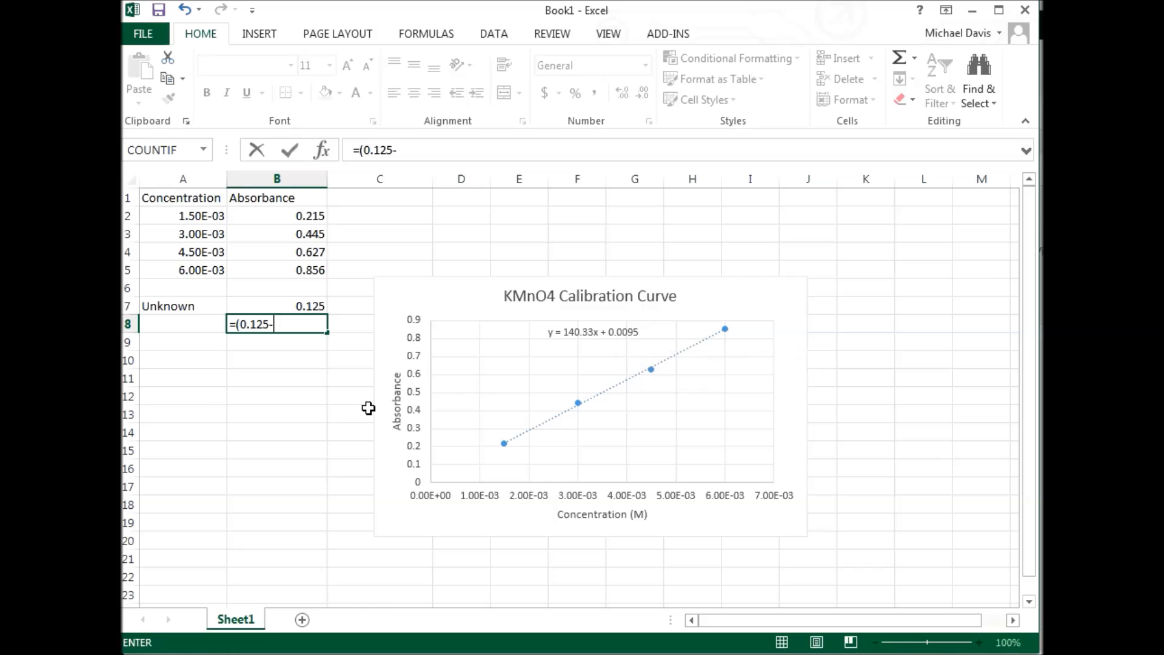
{"action": "type", "text": "0.00"}
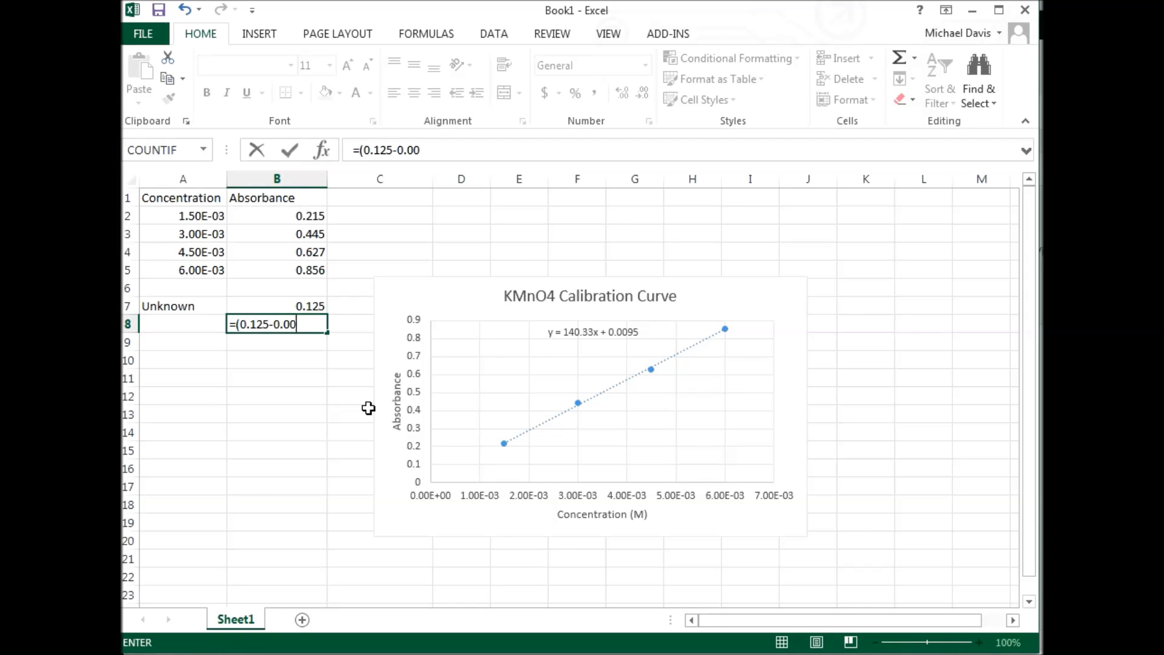
{"action": "type", "text": "95"}
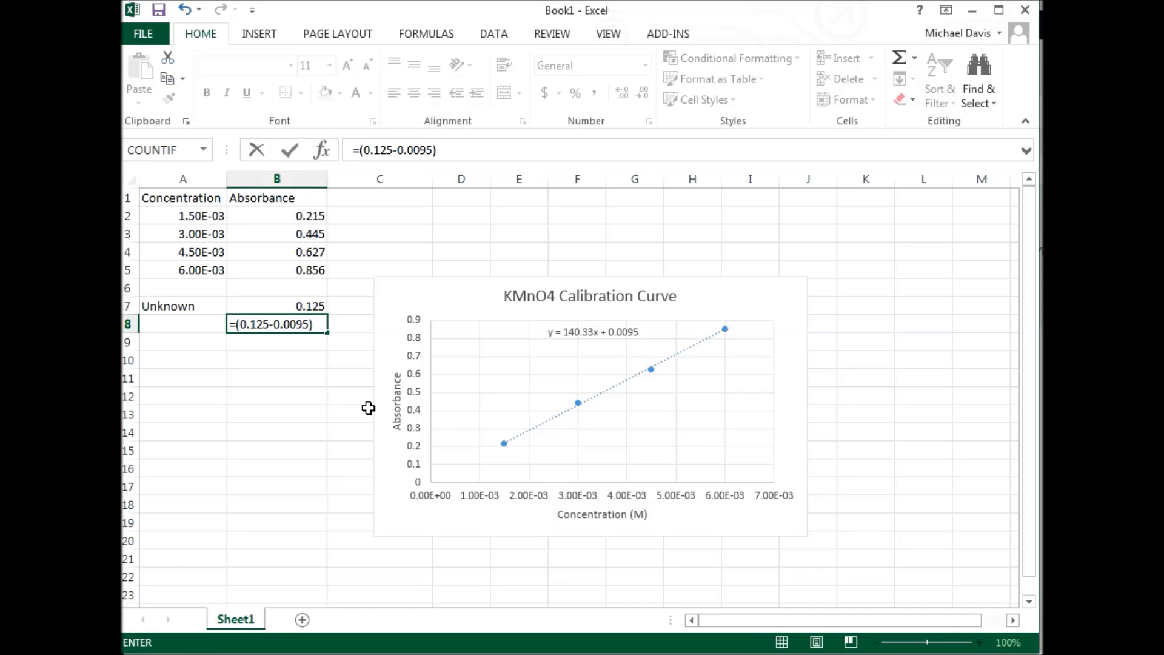
{"action": "type", "text": "/1"}
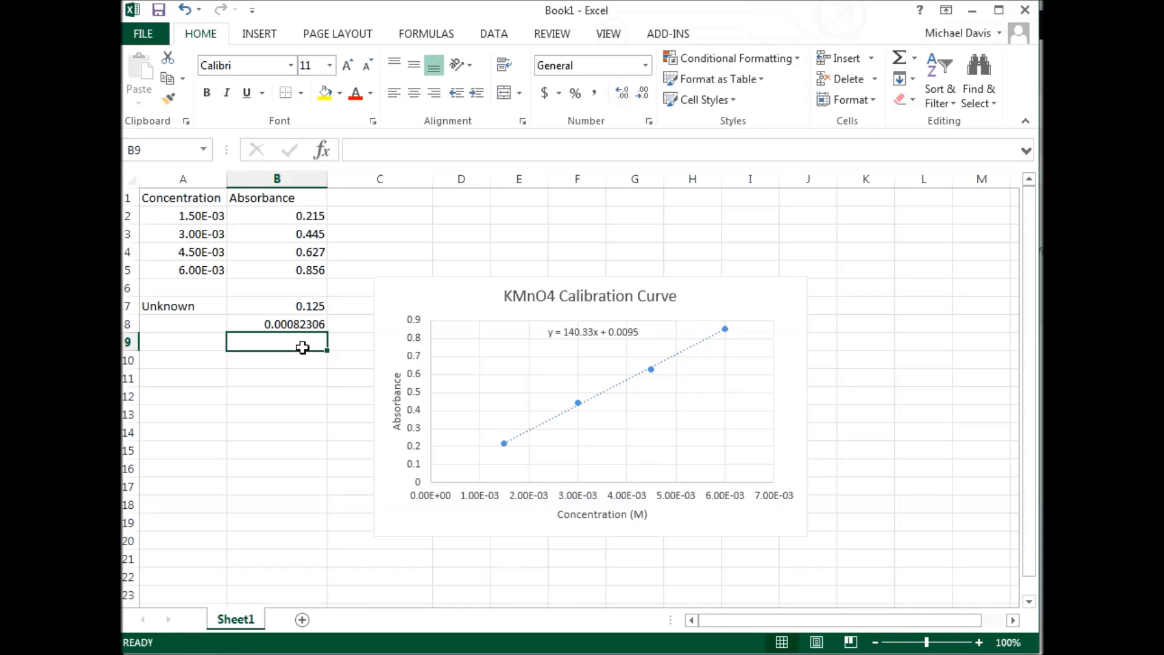
{"action": "type", "text": "=10*"}
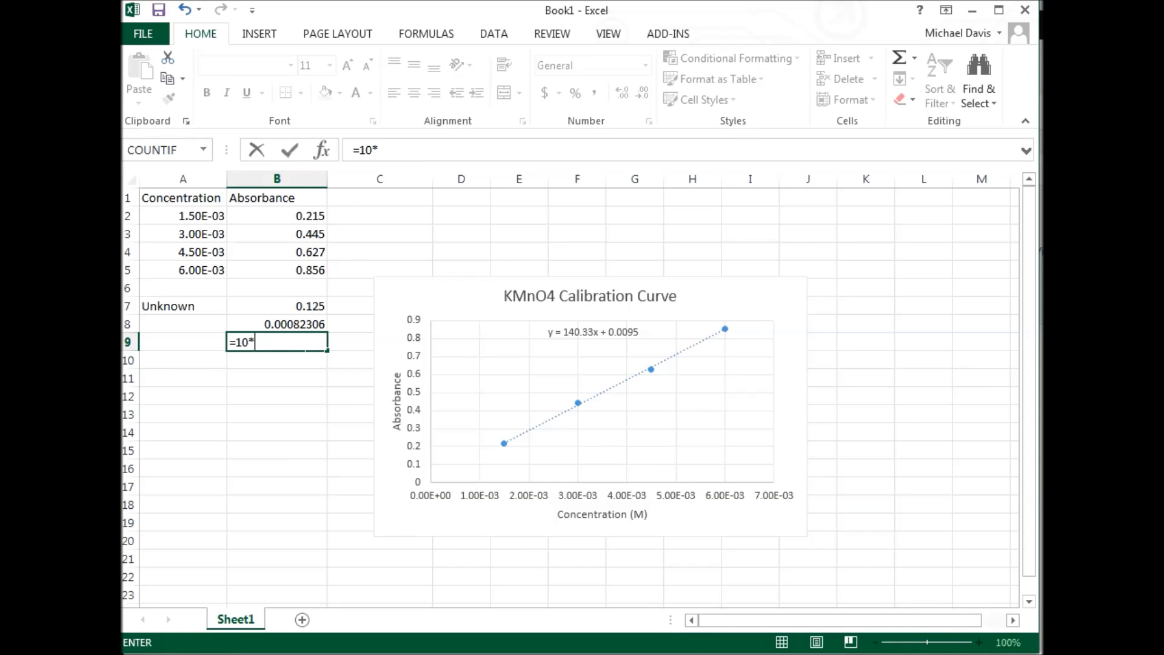